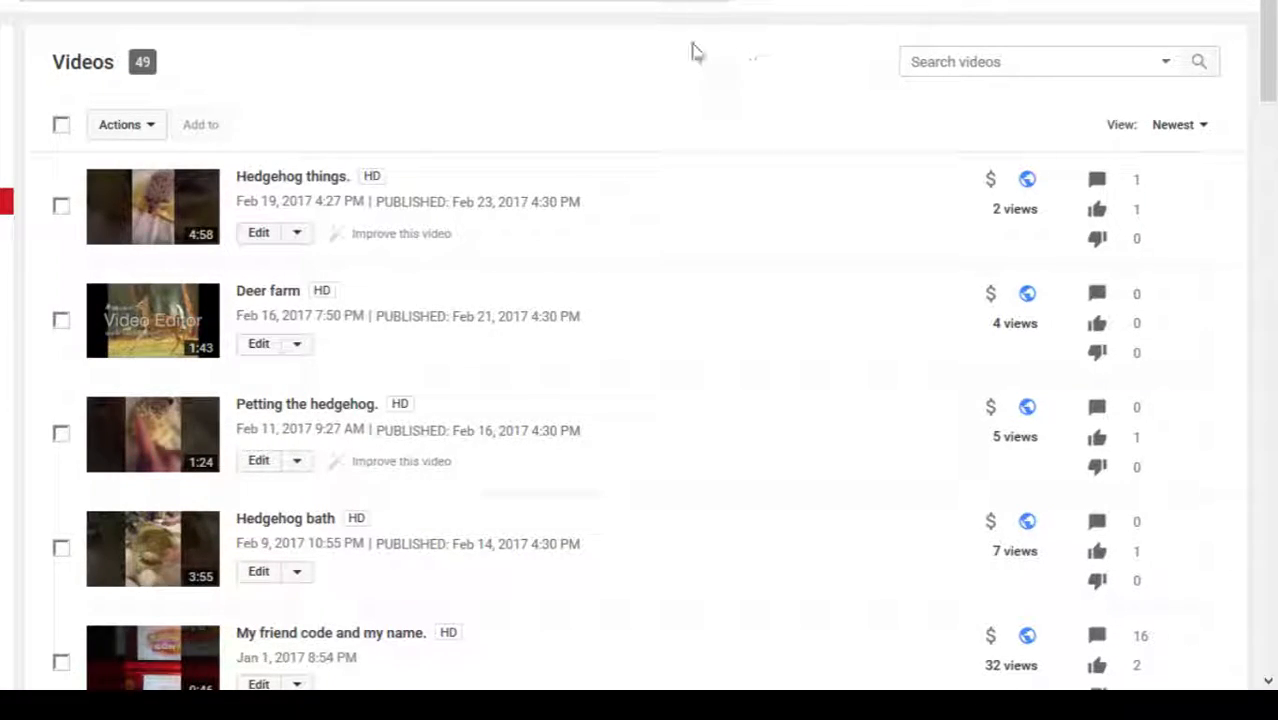
mouse_move(677, 53)
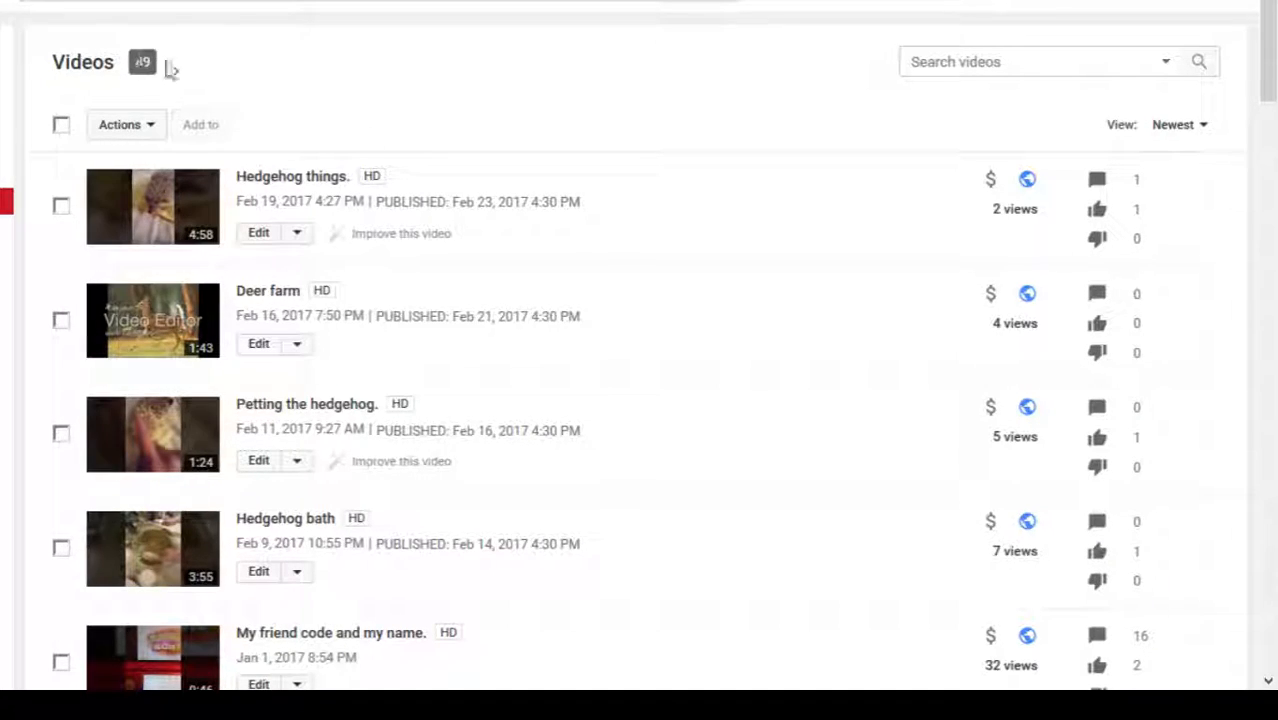
mouse_move(698, 133)
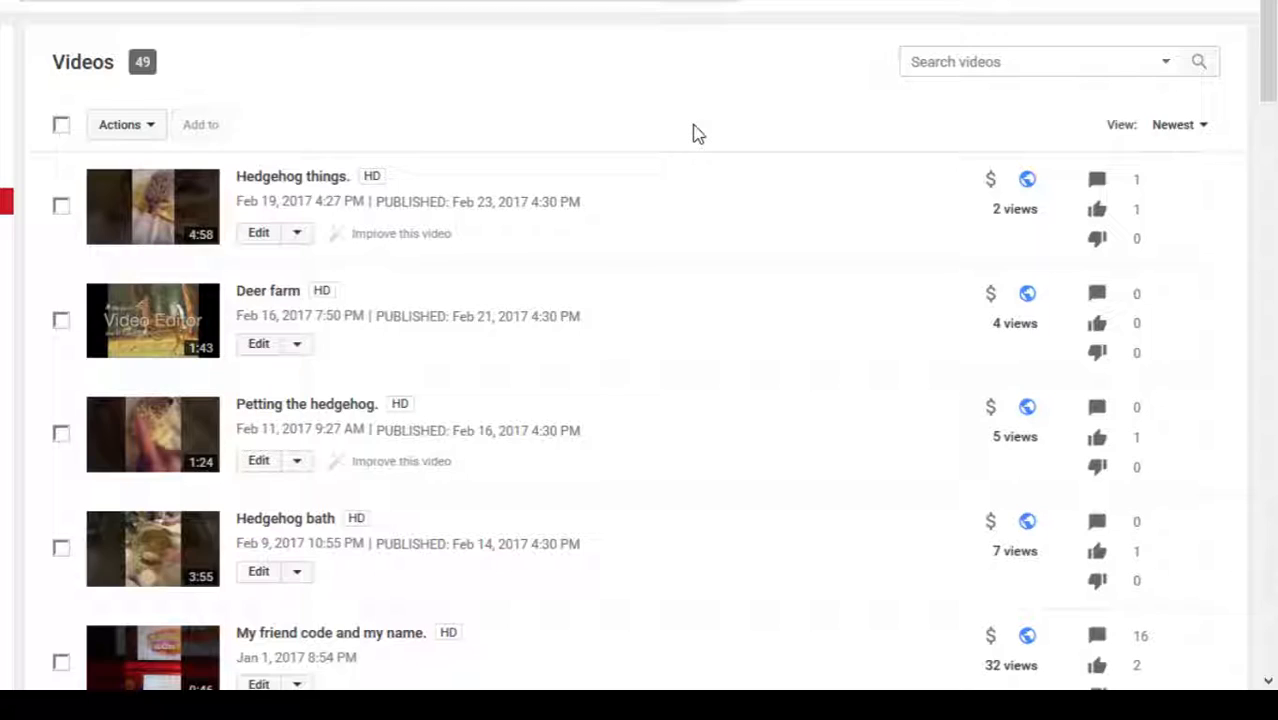
mouse_move(1080, 128)
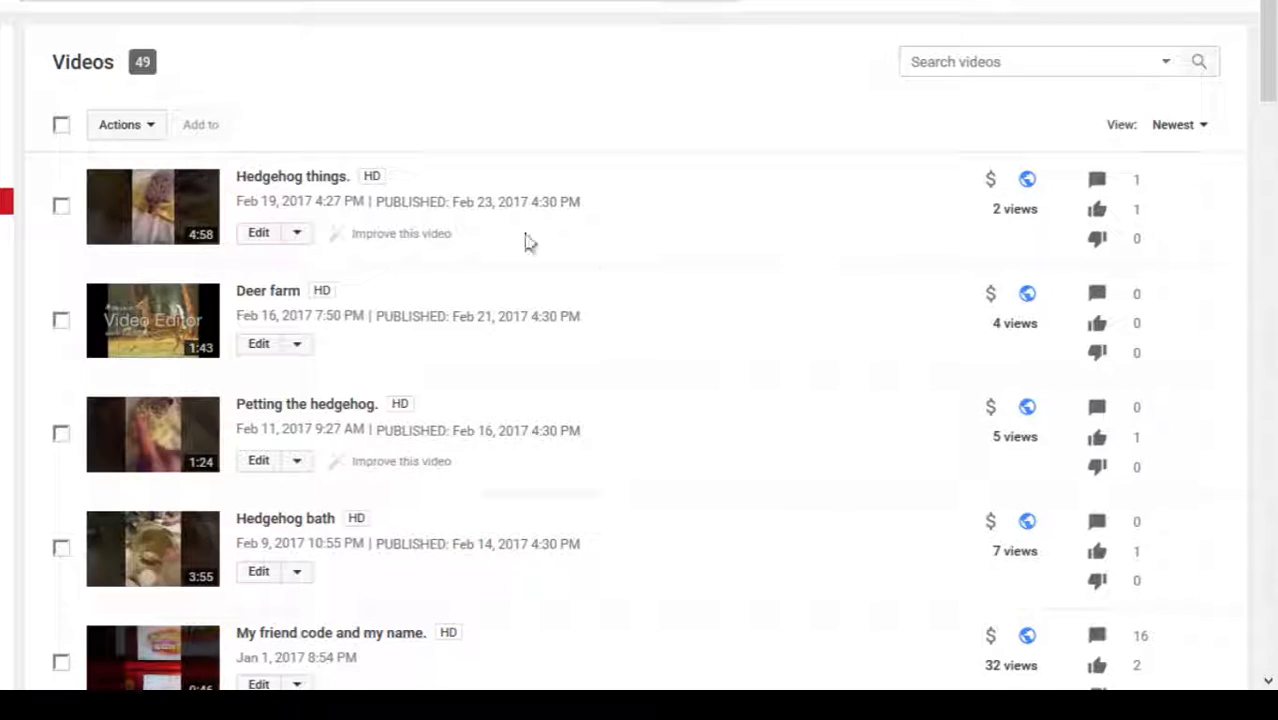
mouse_move(823, 170)
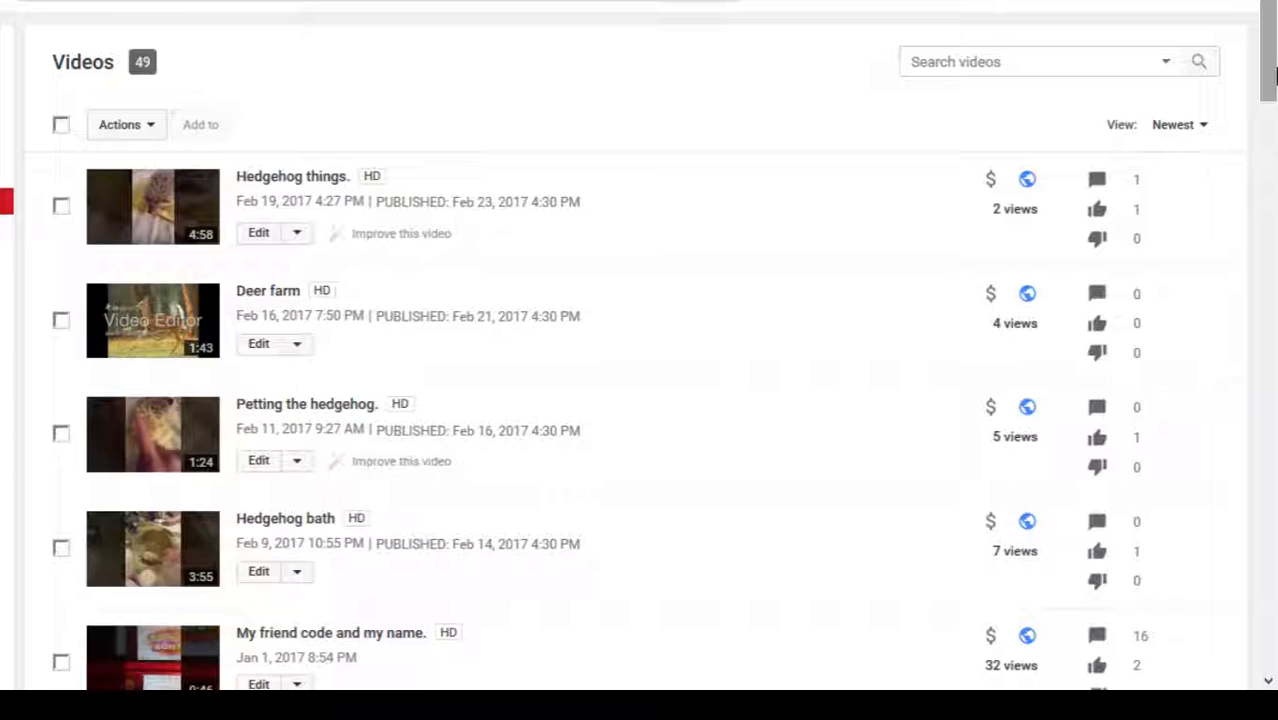
Step: Scroll page 1 down to the February 2016 uploads and the pagination links
scroll(down, 3)
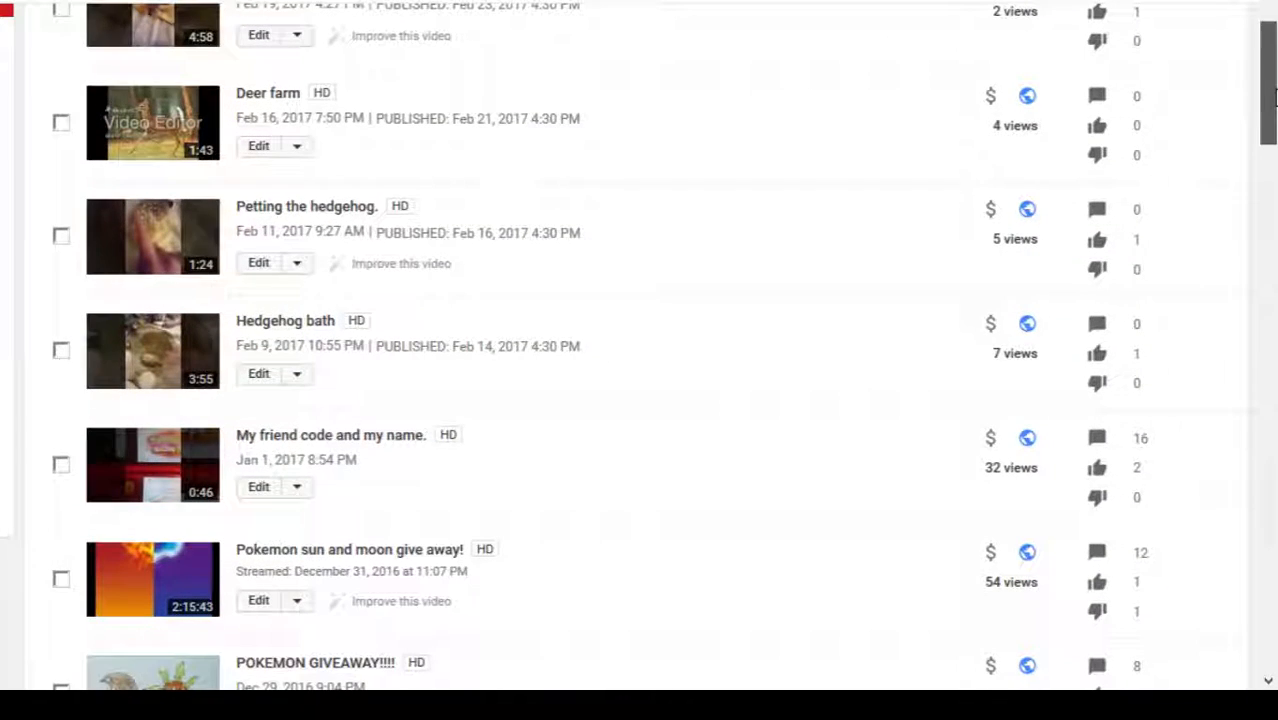
scroll(down, 3)
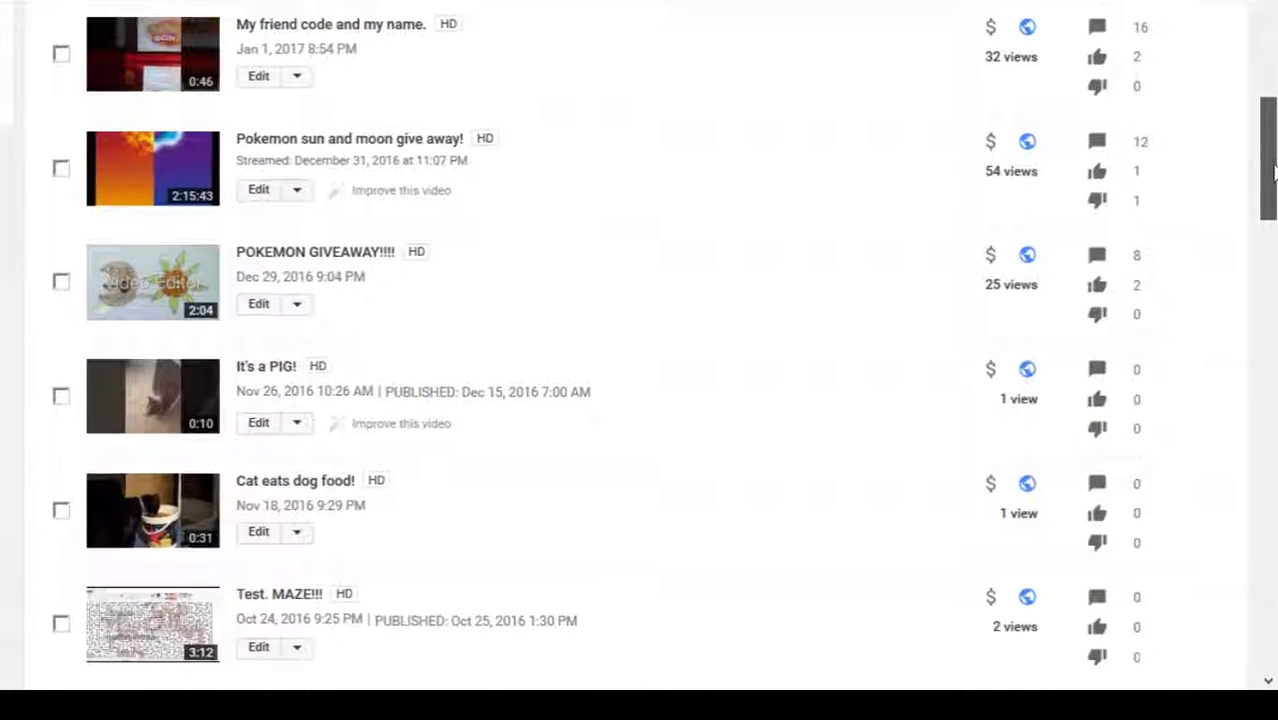
scroll(down, 3)
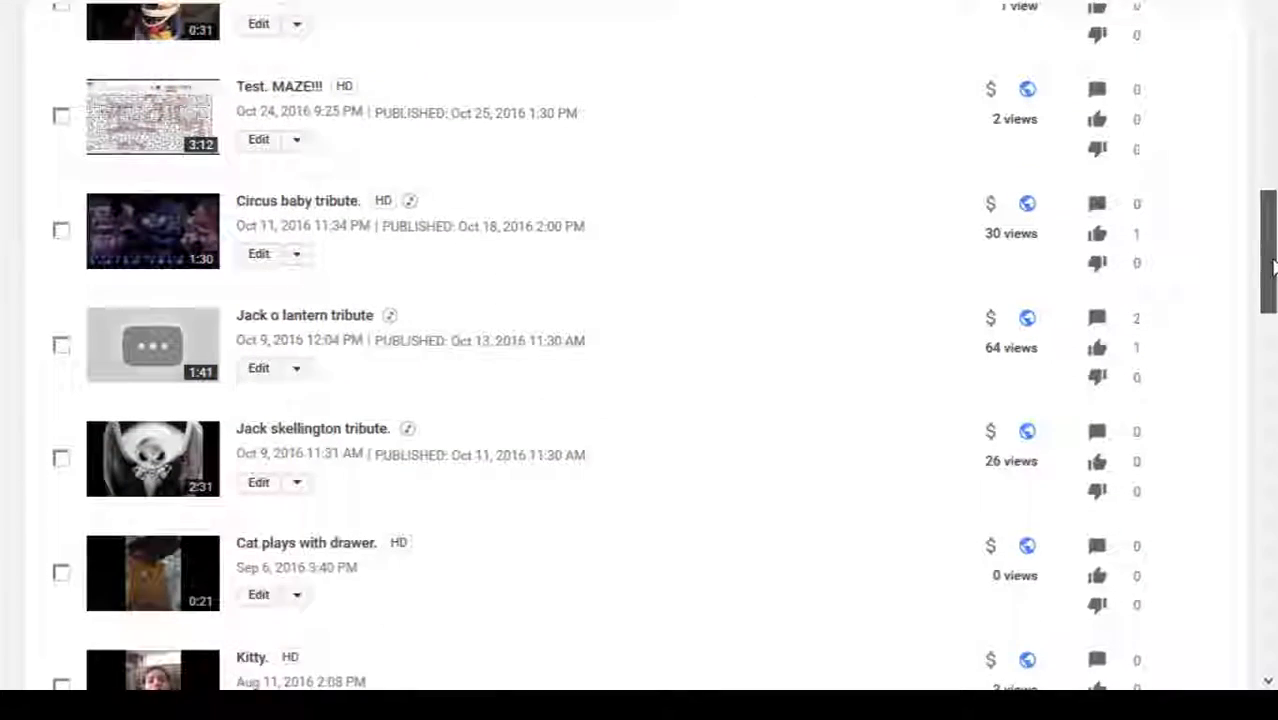
scroll(down, 3)
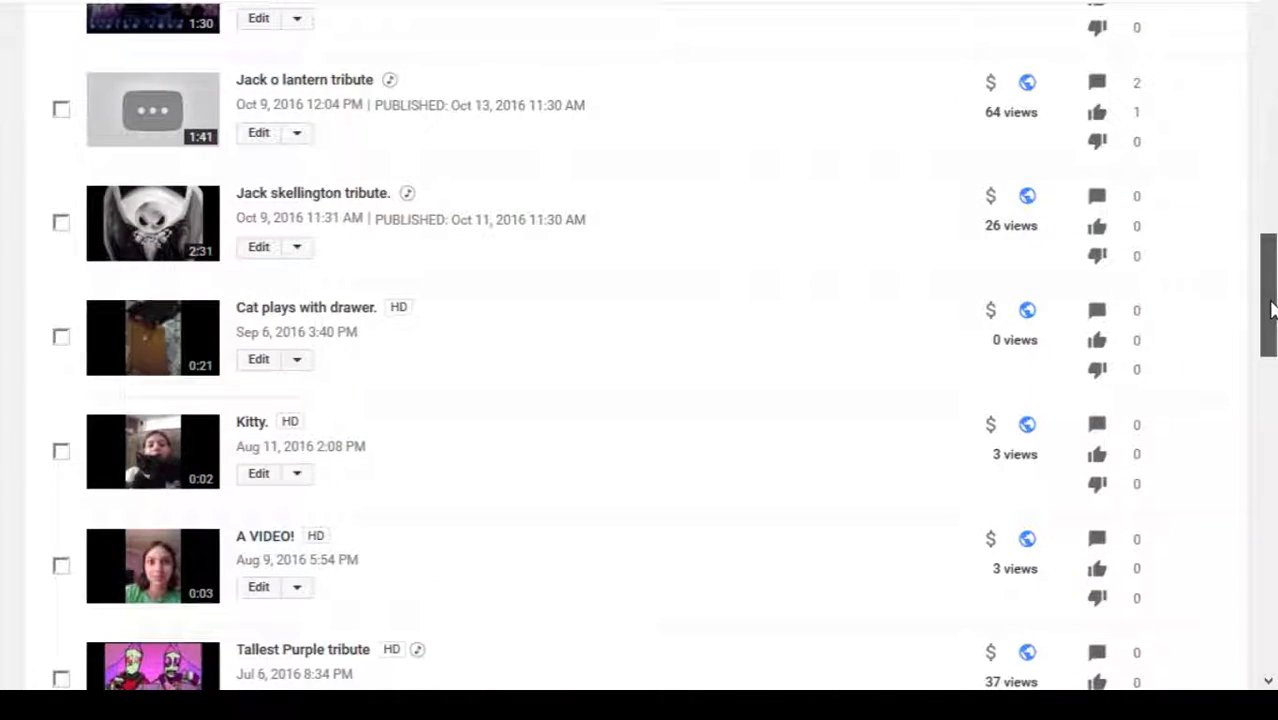
scroll(down, 3)
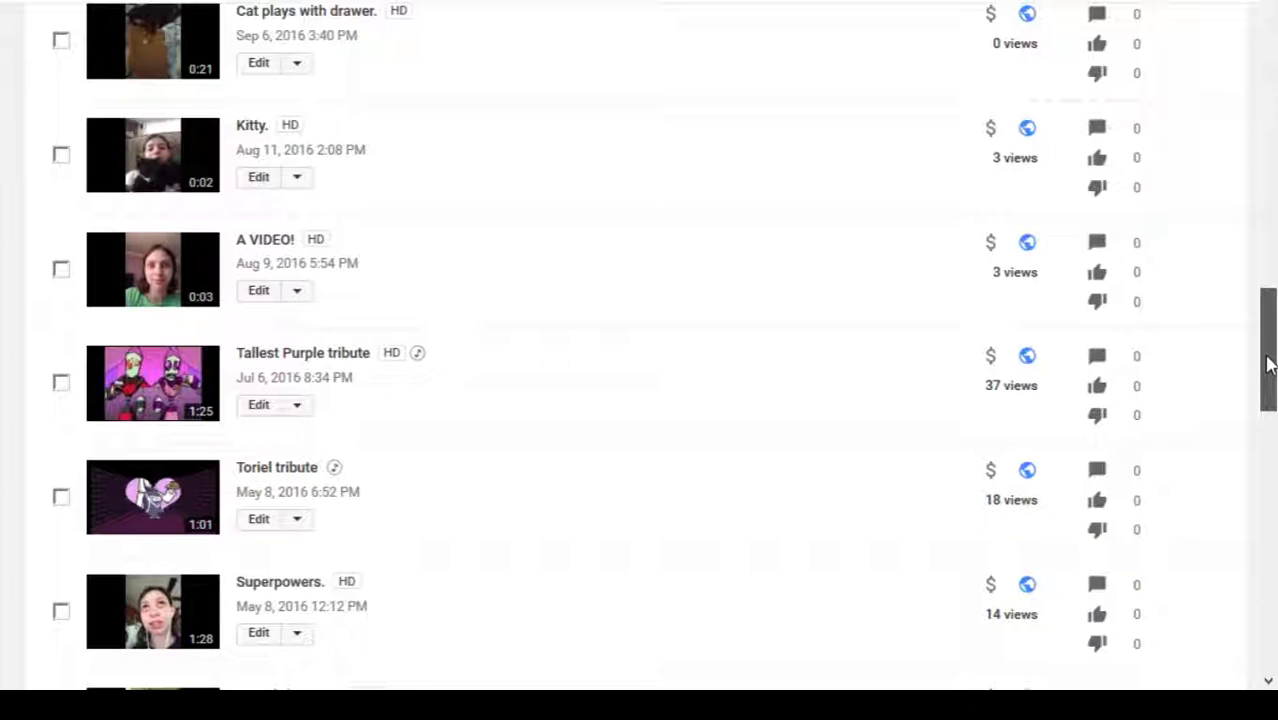
scroll(down, 3)
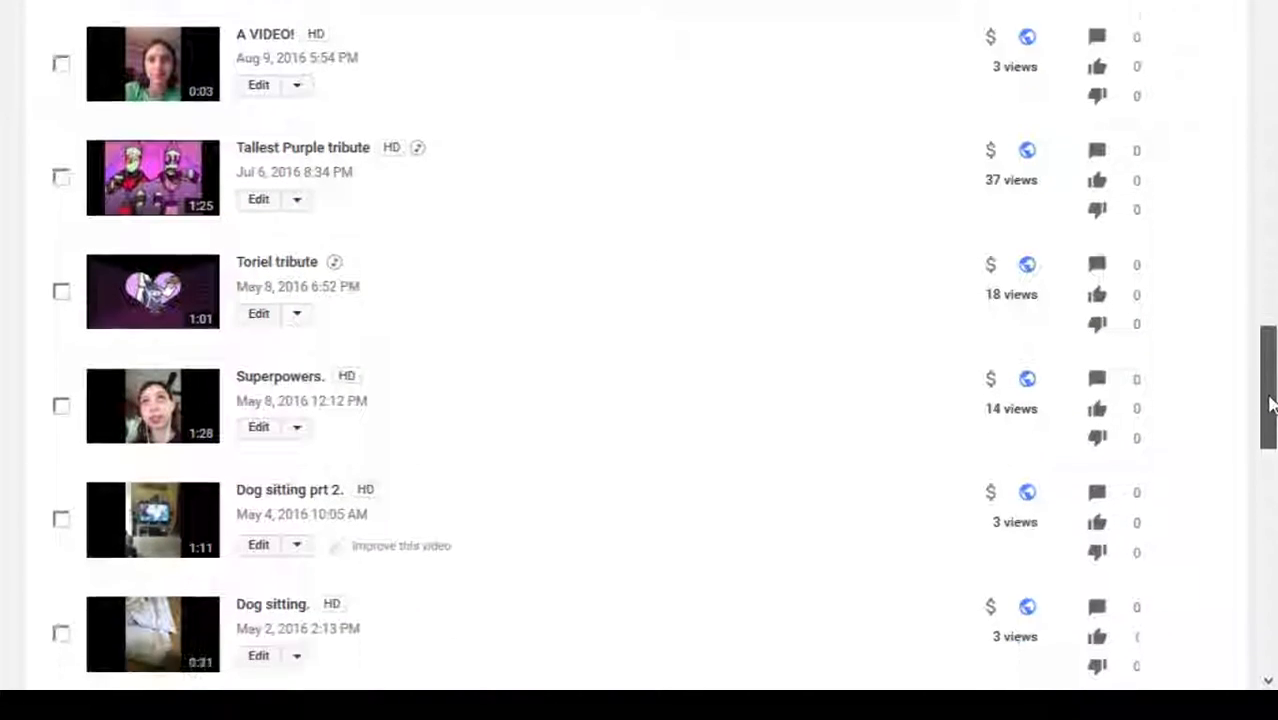
scroll(down, 3)
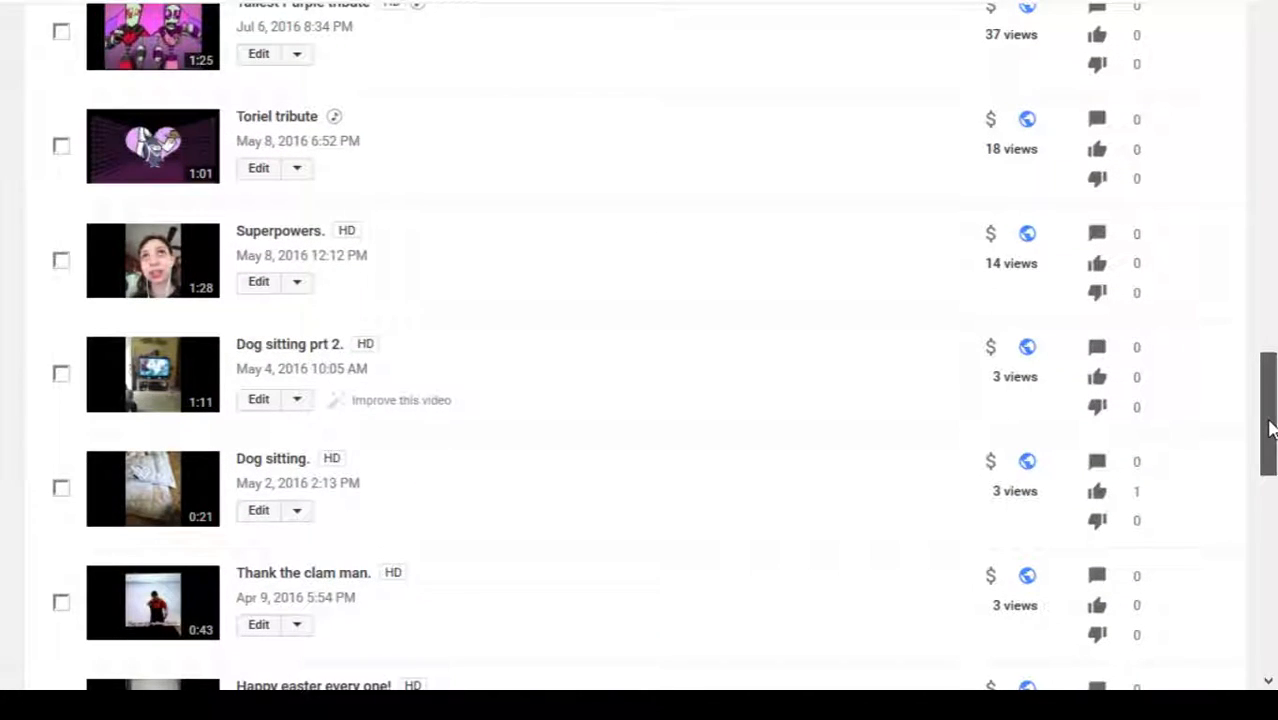
scroll(down, 3)
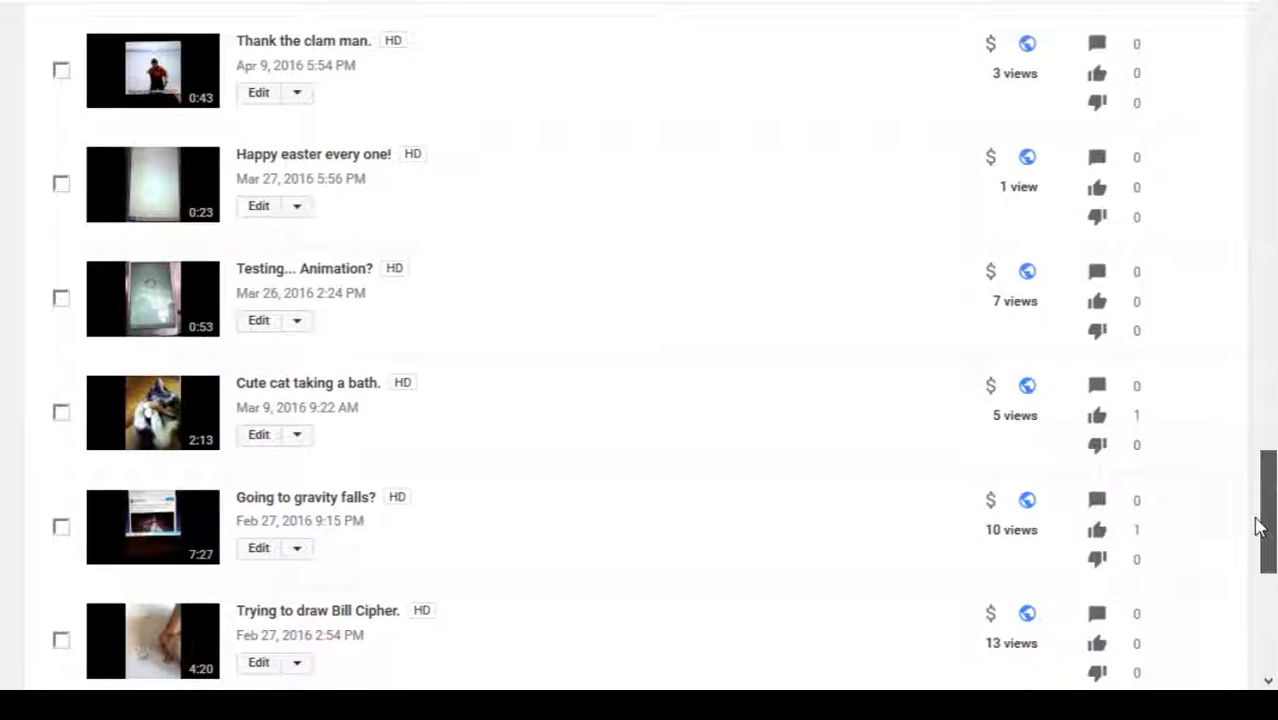
scroll(down, 3)
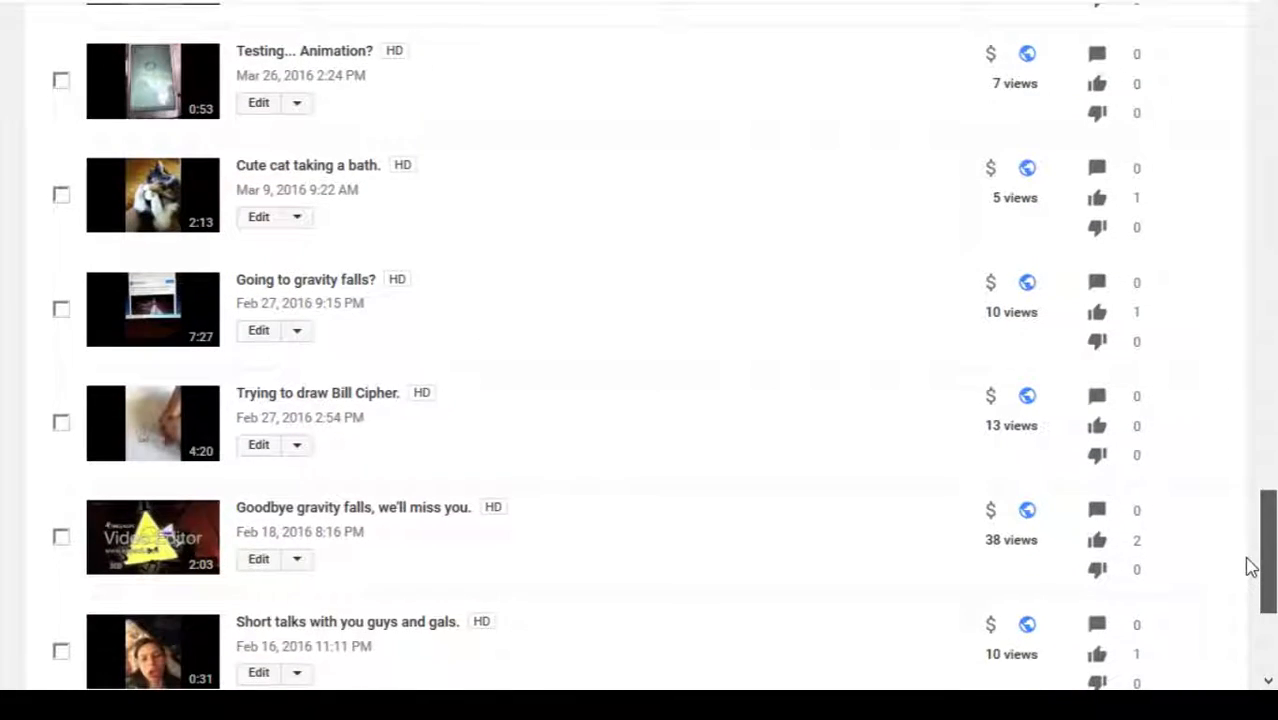
scroll(down, 3)
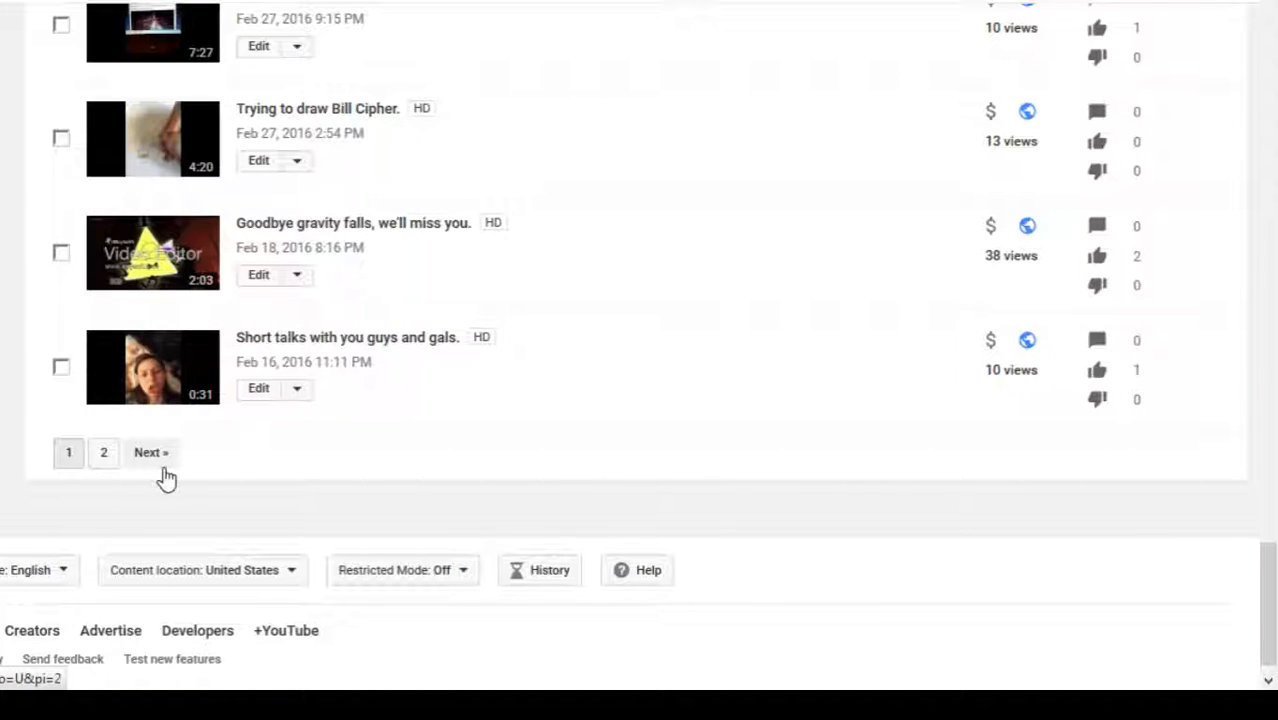
Step: Go to page 2 and scroll to the oldest upload, mlp Cross Heart (November 2013)
click(151, 452)
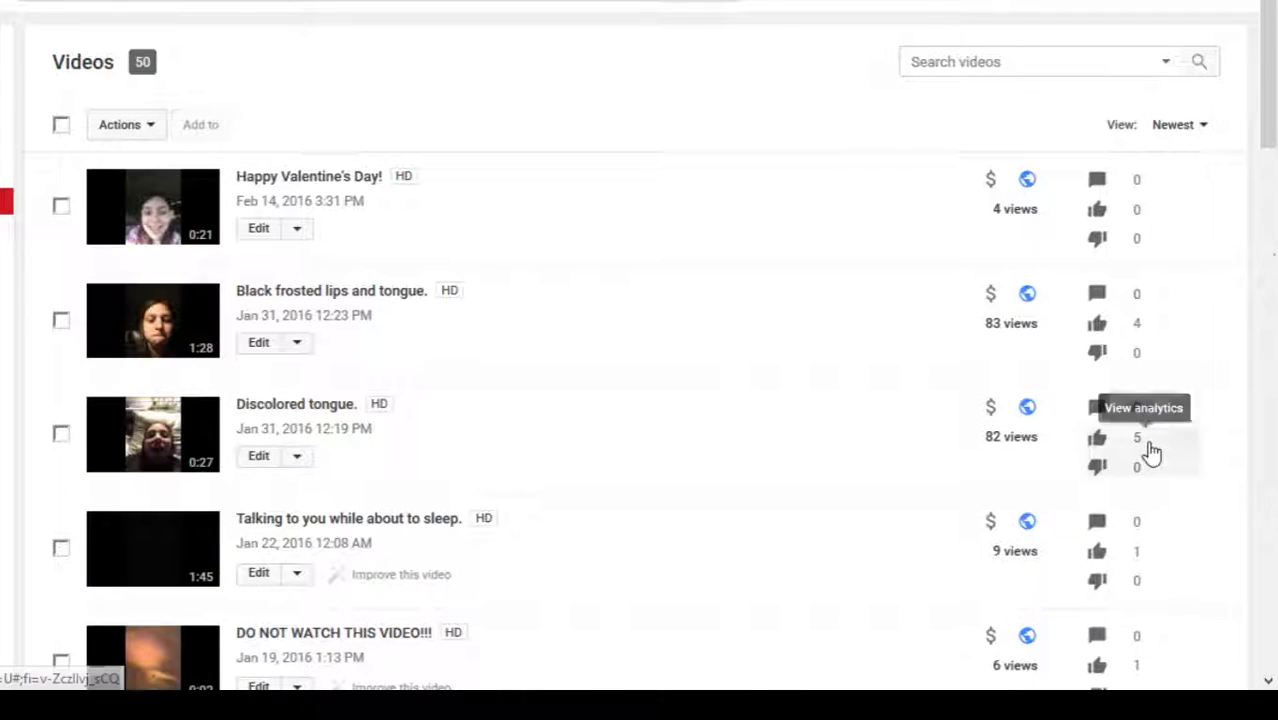
scroll(down, 3)
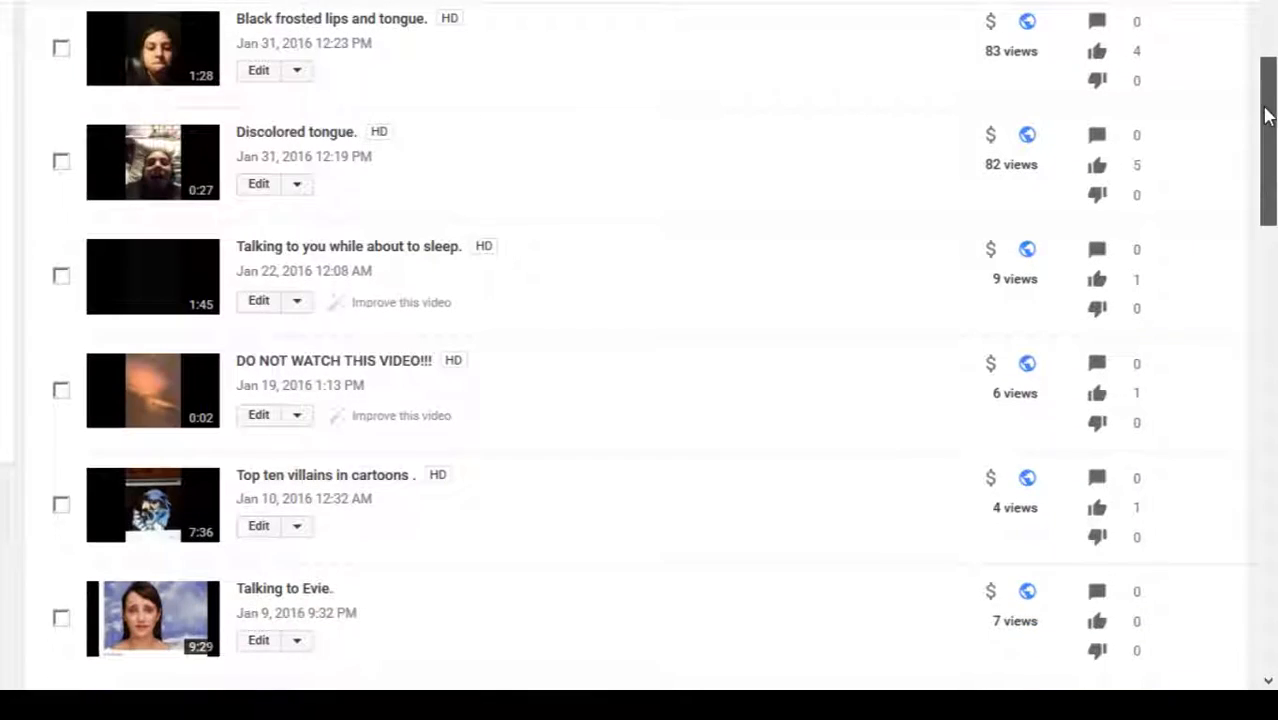
scroll(down, 3)
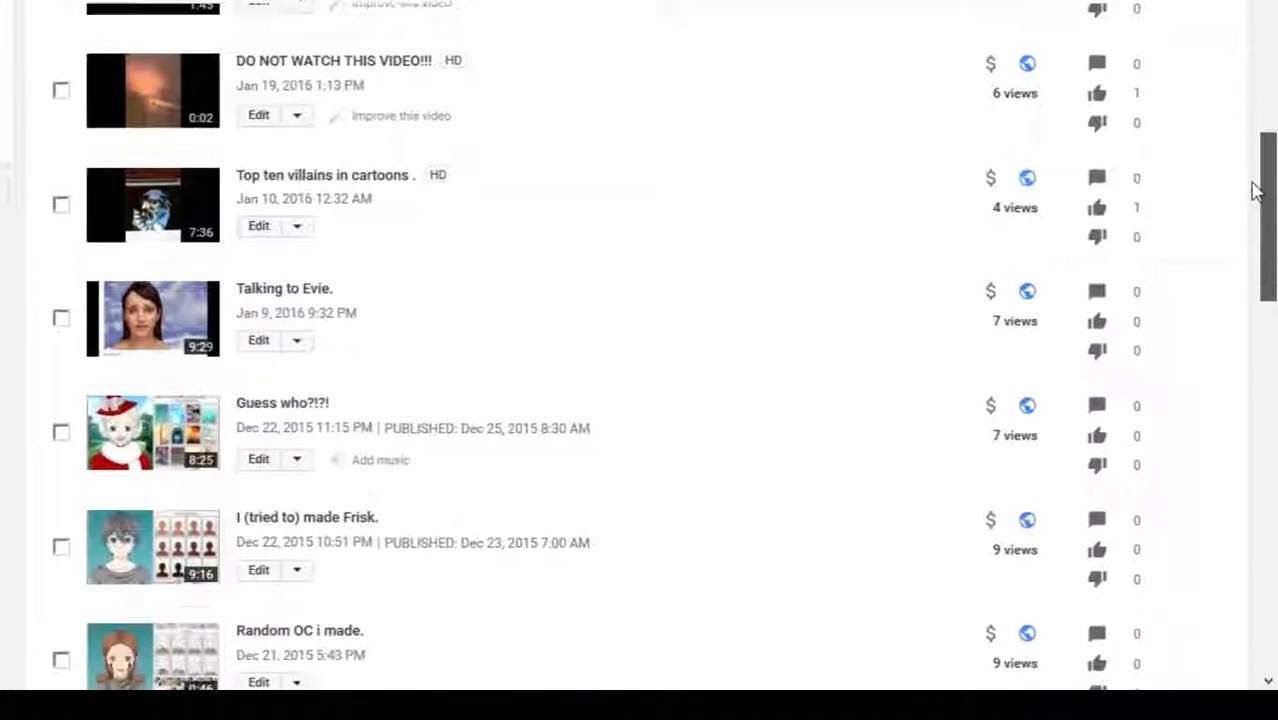
scroll(down, 3)
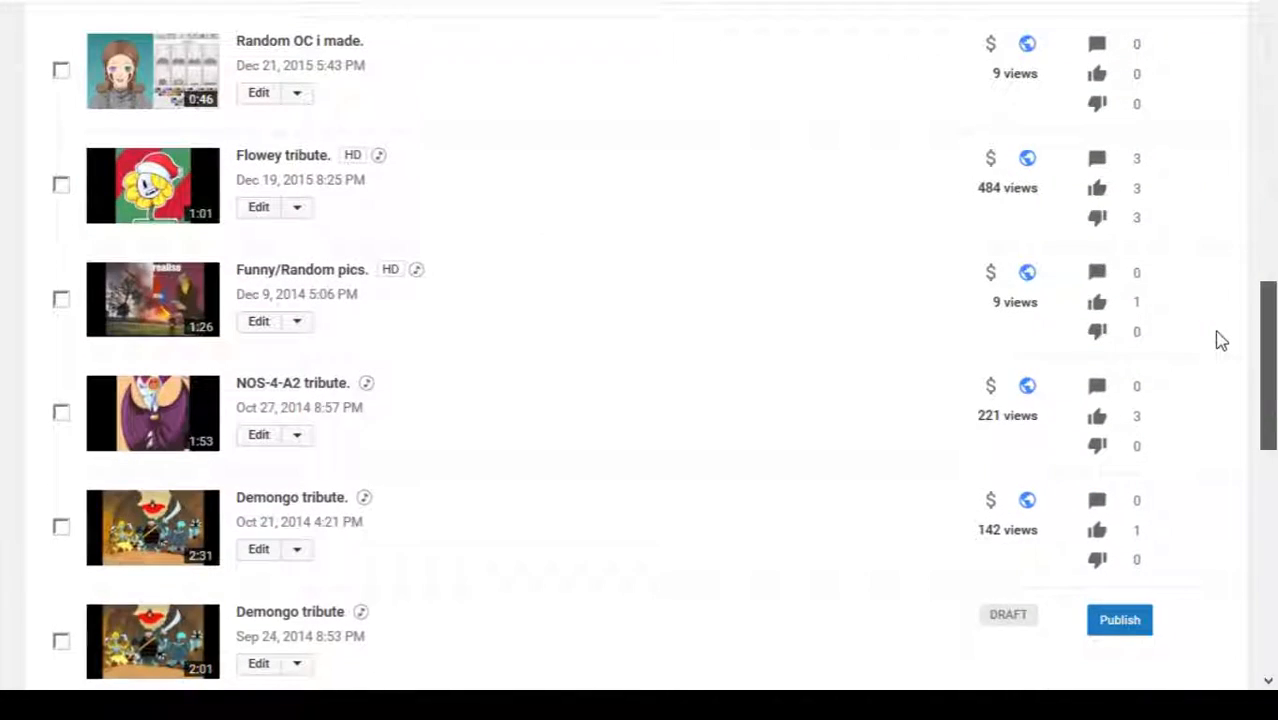
scroll(down, 3)
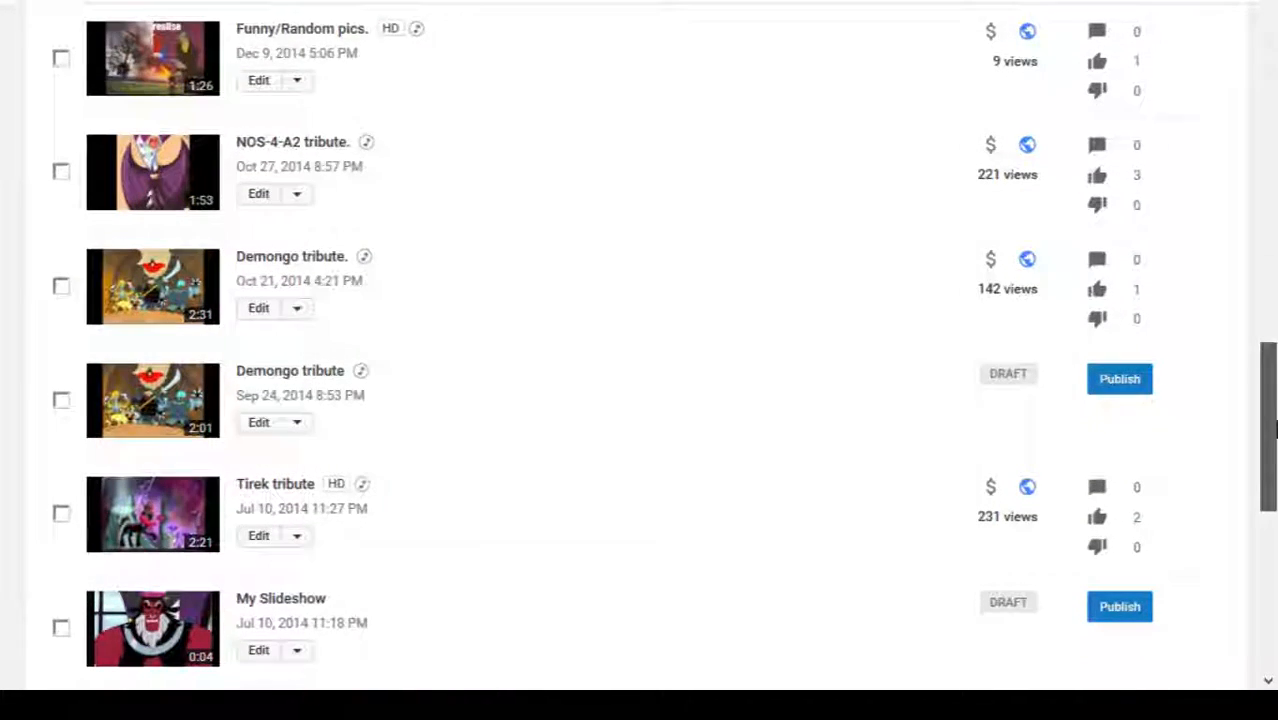
scroll(down, 3)
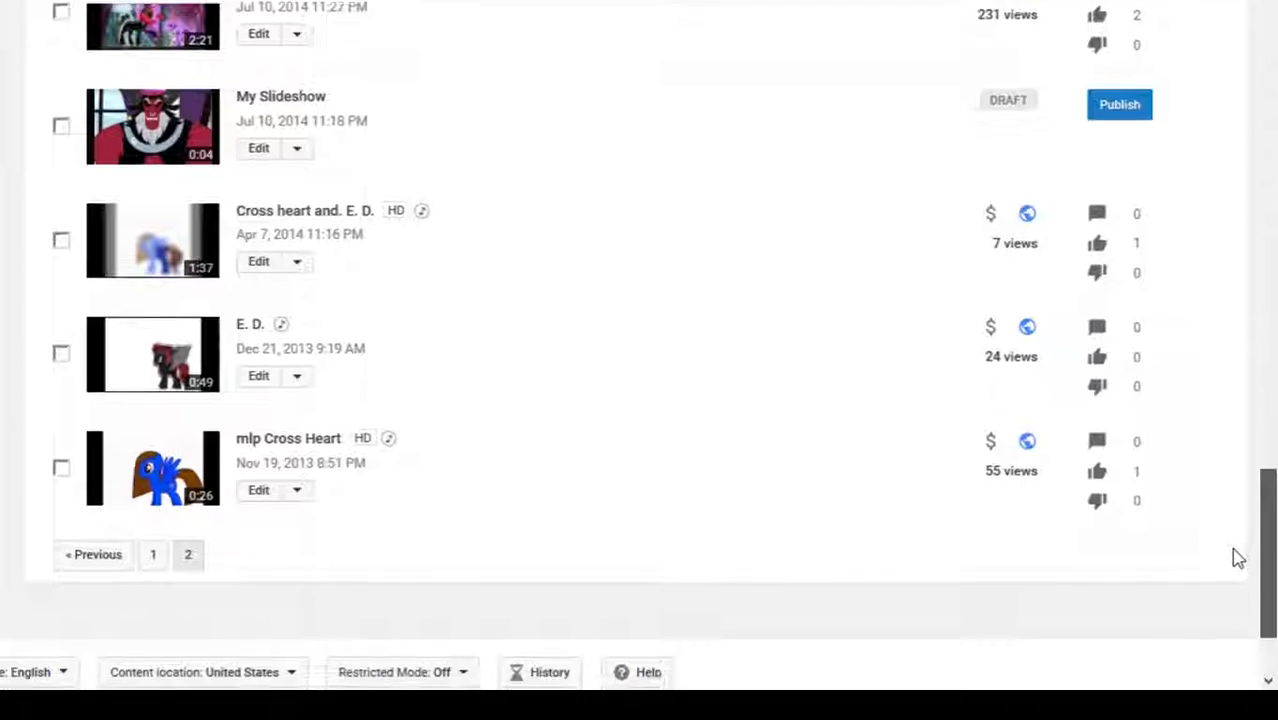
scroll(down, 3)
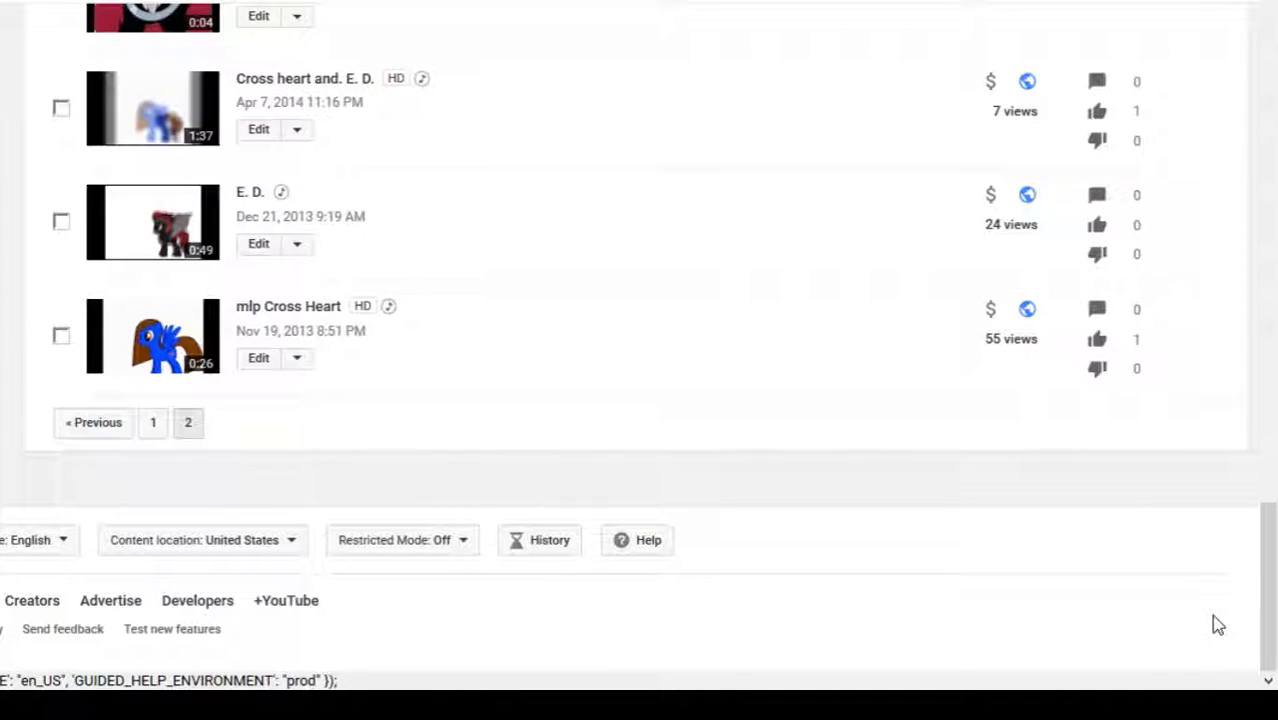